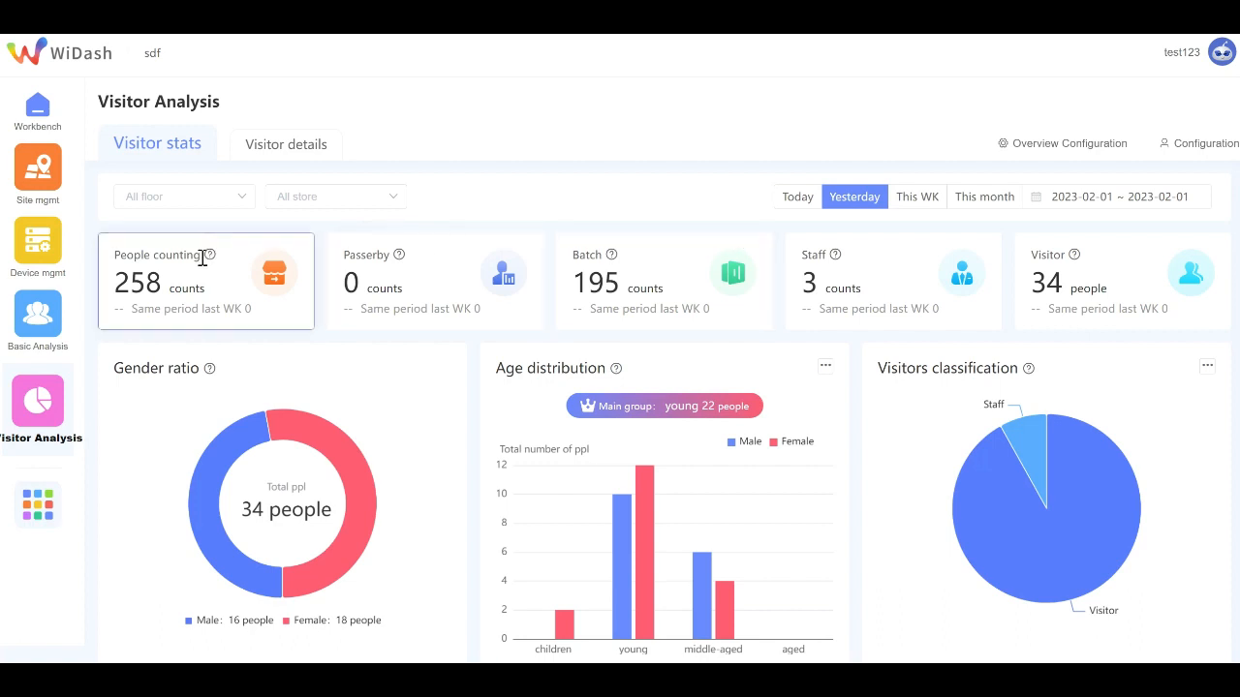
mouse_move(552, 276)
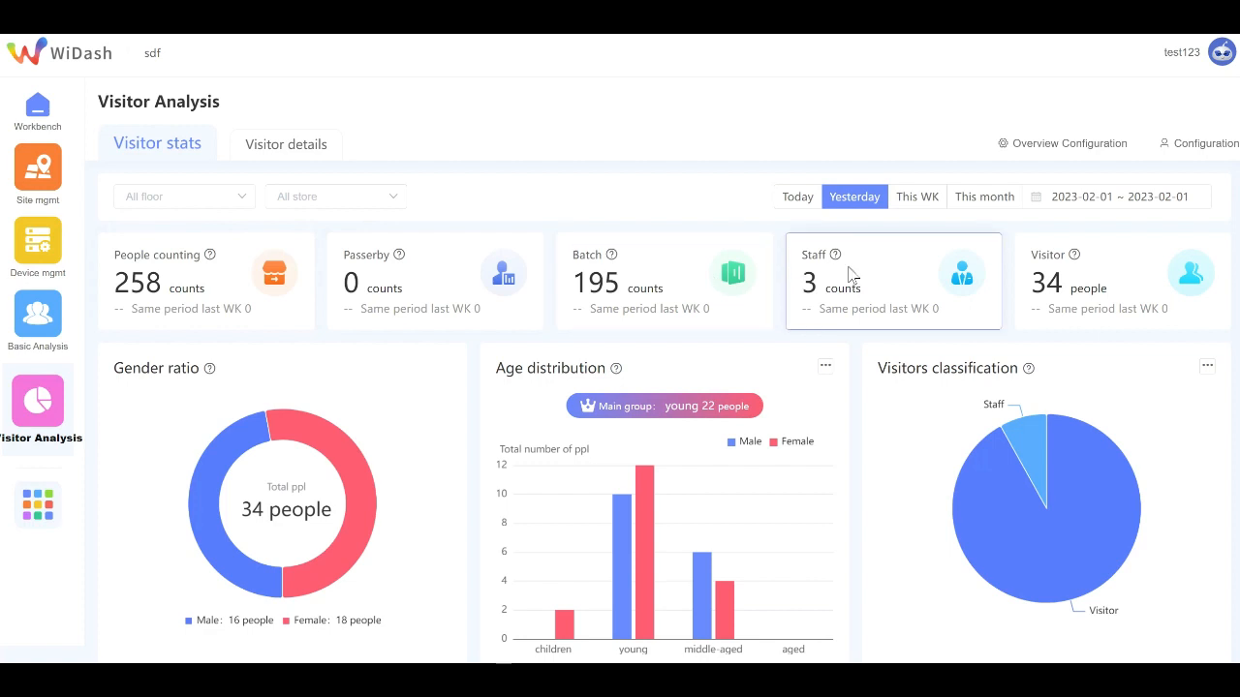
mouse_move(1104, 276)
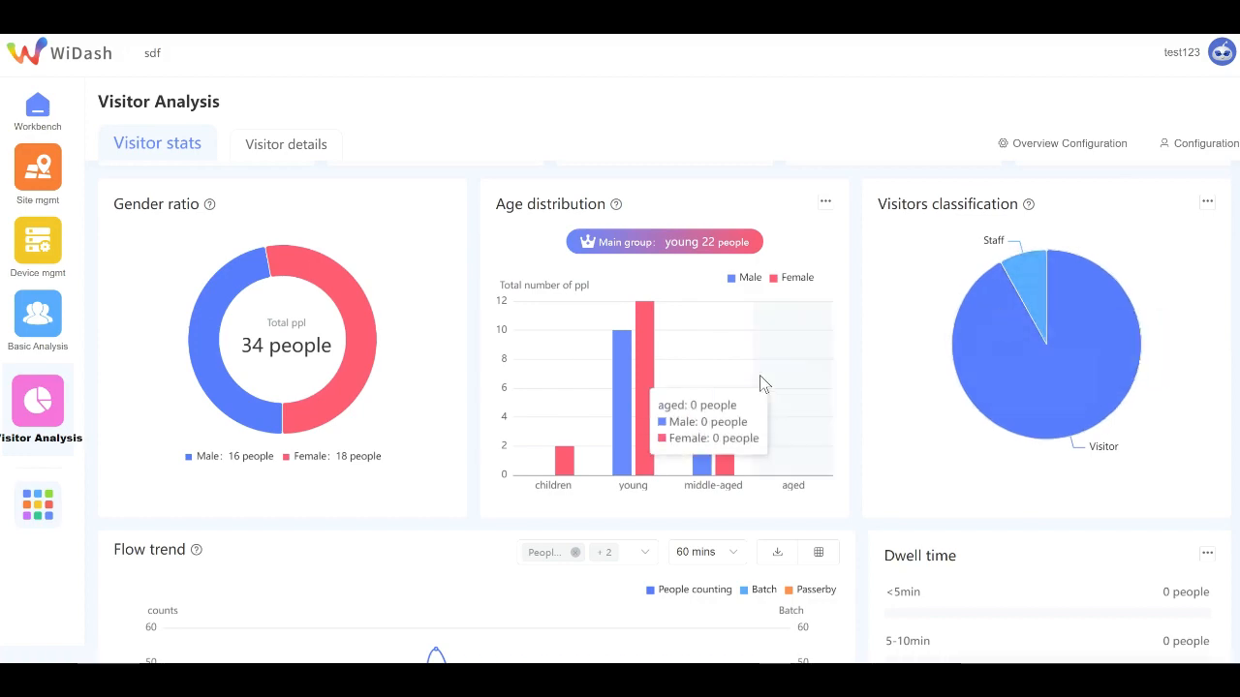
- Page the woman's path list through pages 3 and 4, then close her person details
left_click(285, 144)
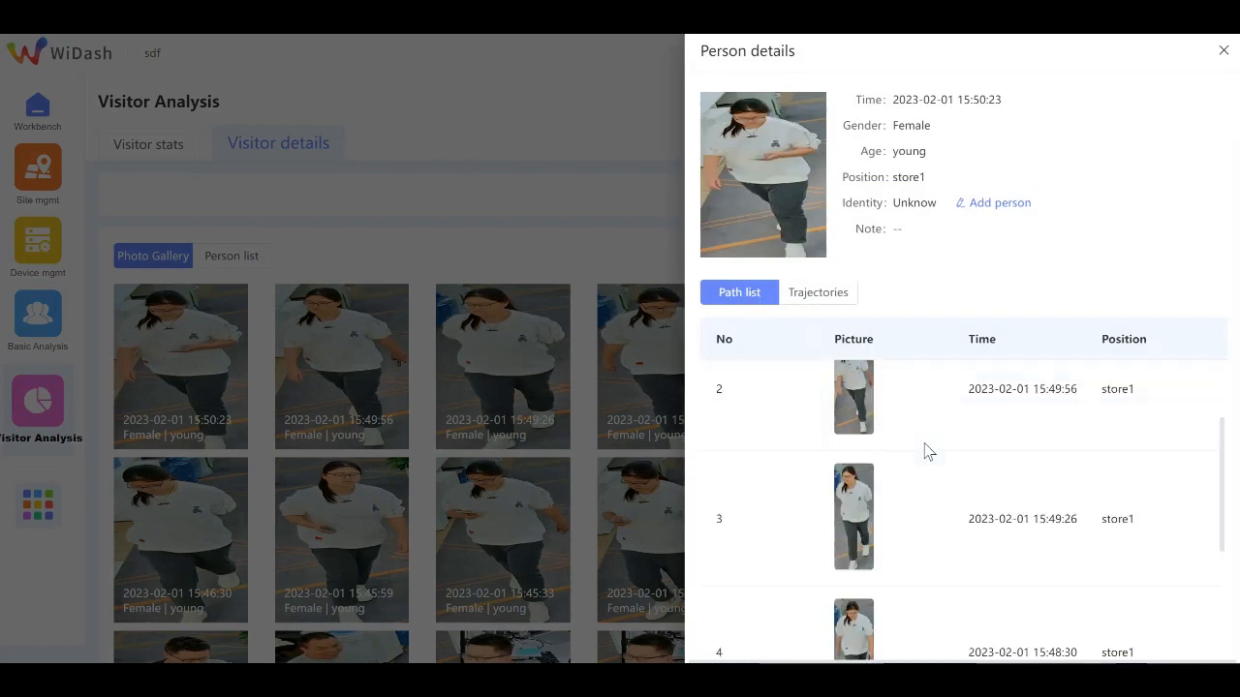
scroll("down", 3)
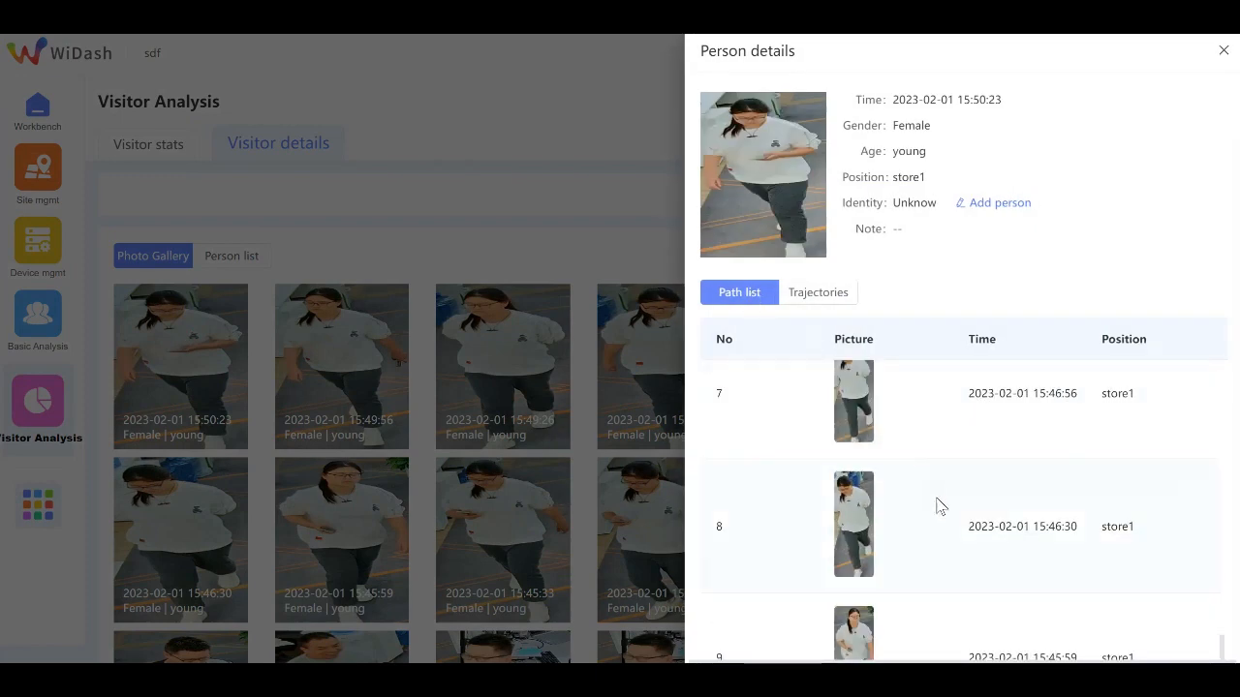
scroll("down", 3)
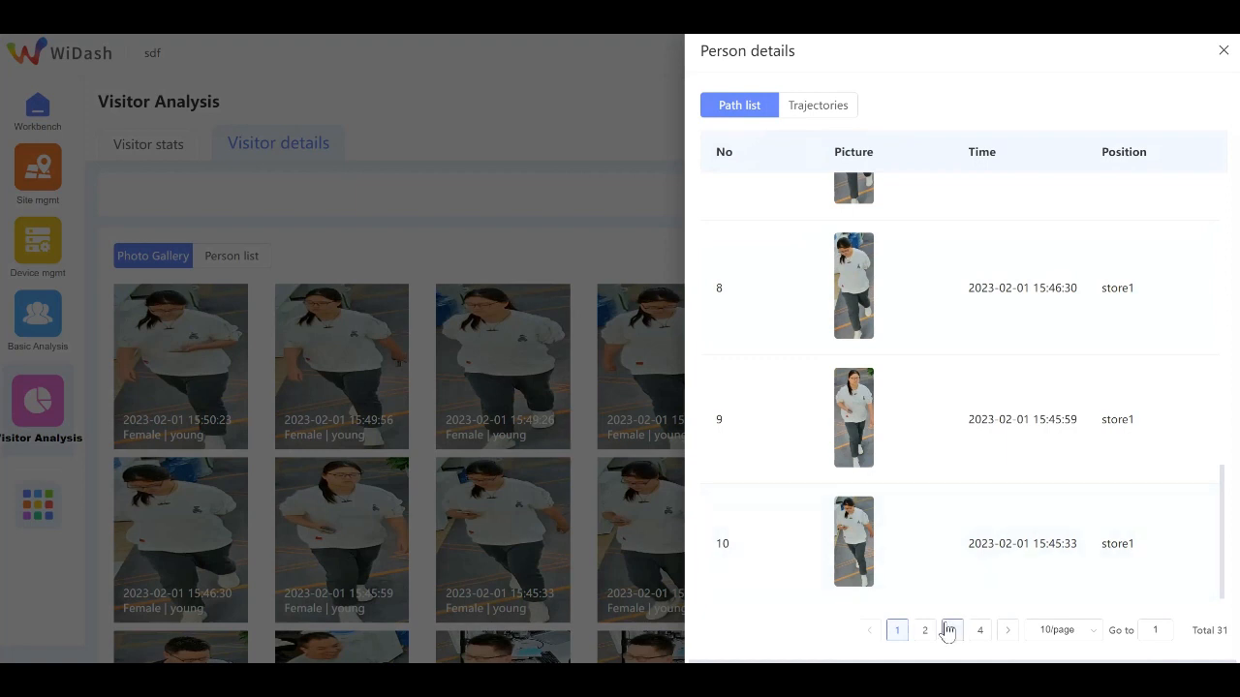
left_click(947, 631)
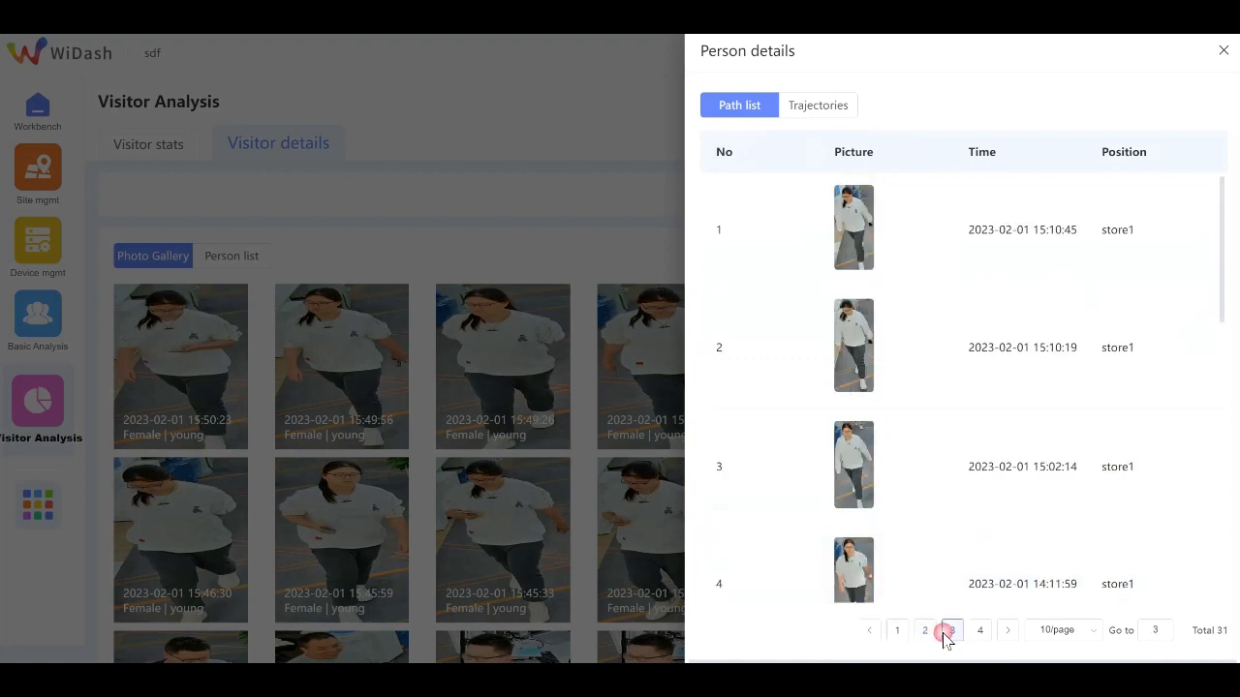
left_click(979, 631)
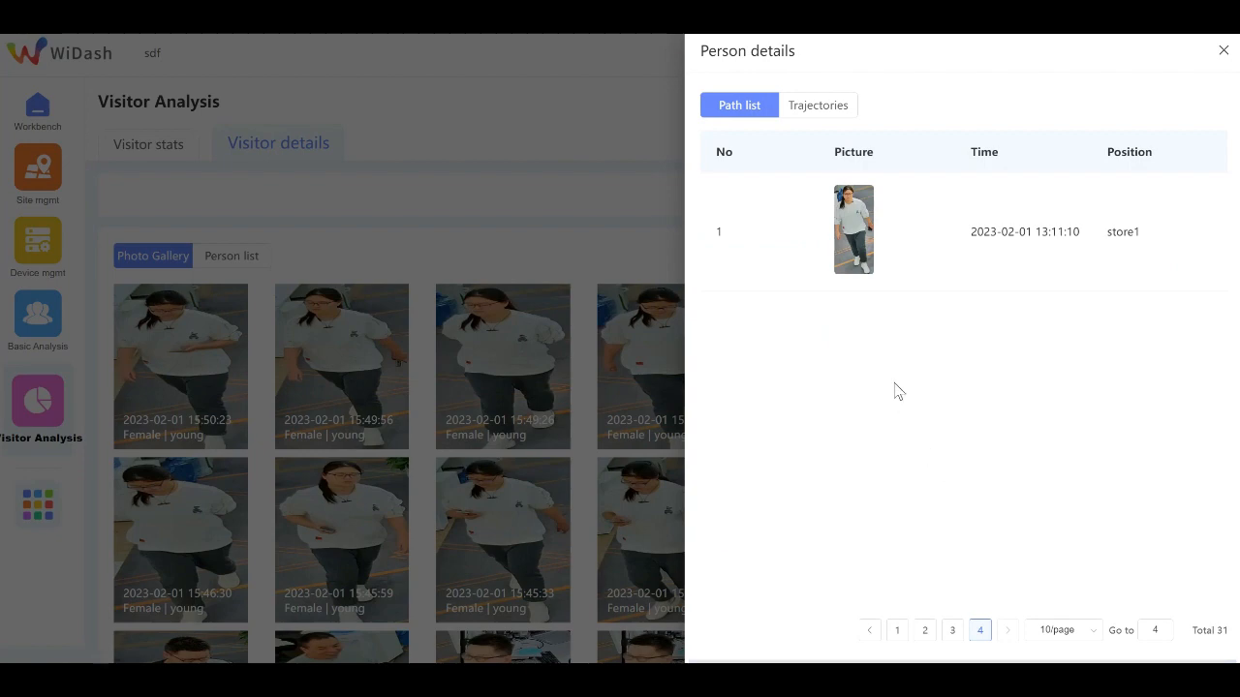
left_click(924, 630)
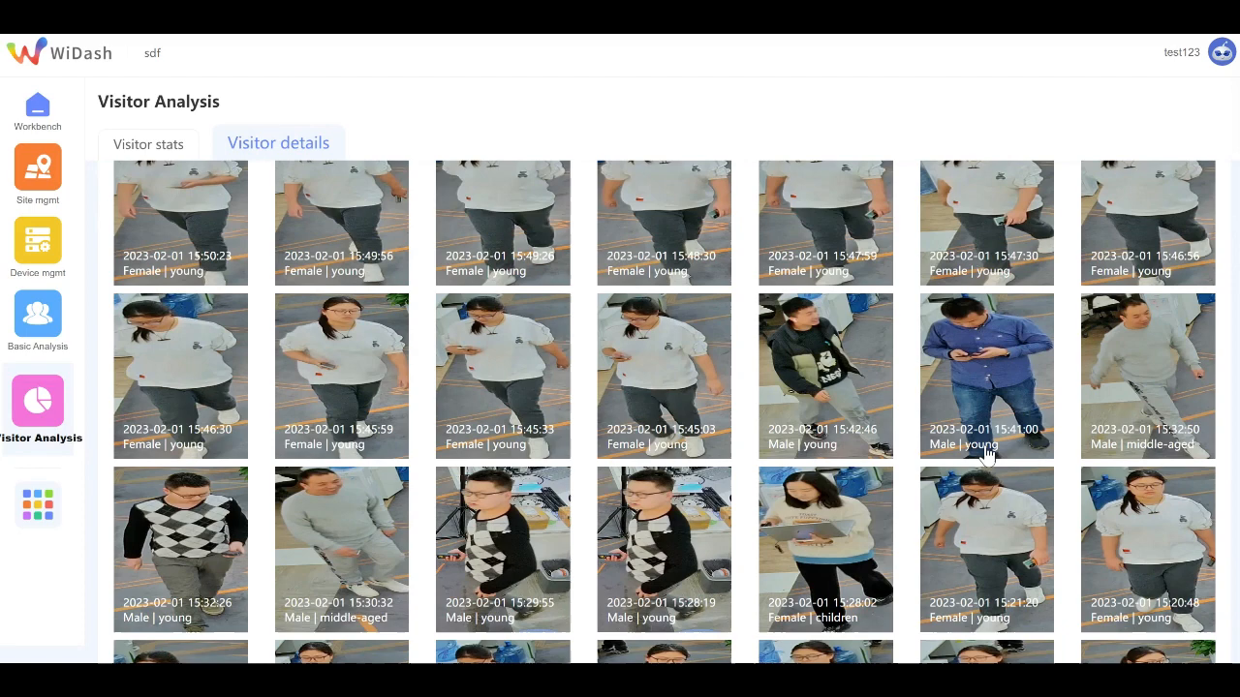
- Open the 15:41:00 man's details, scroll his path list, and start an Add person form
left_click(986, 376)
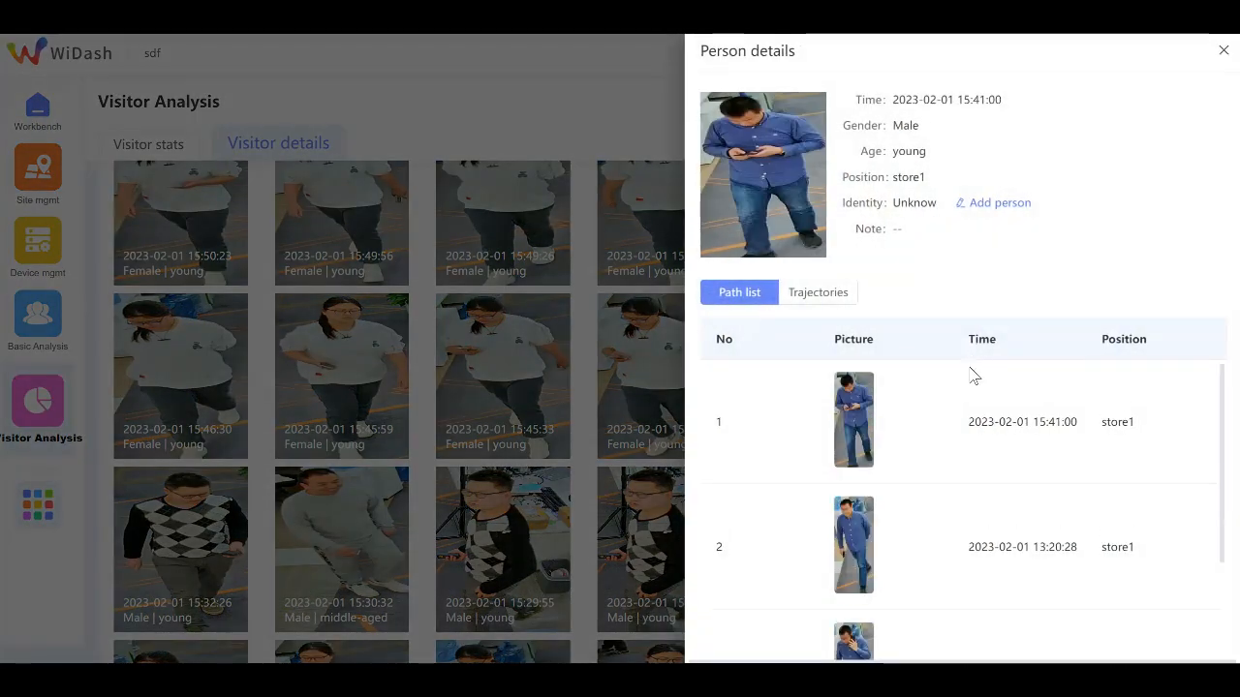
scroll("down", 3)
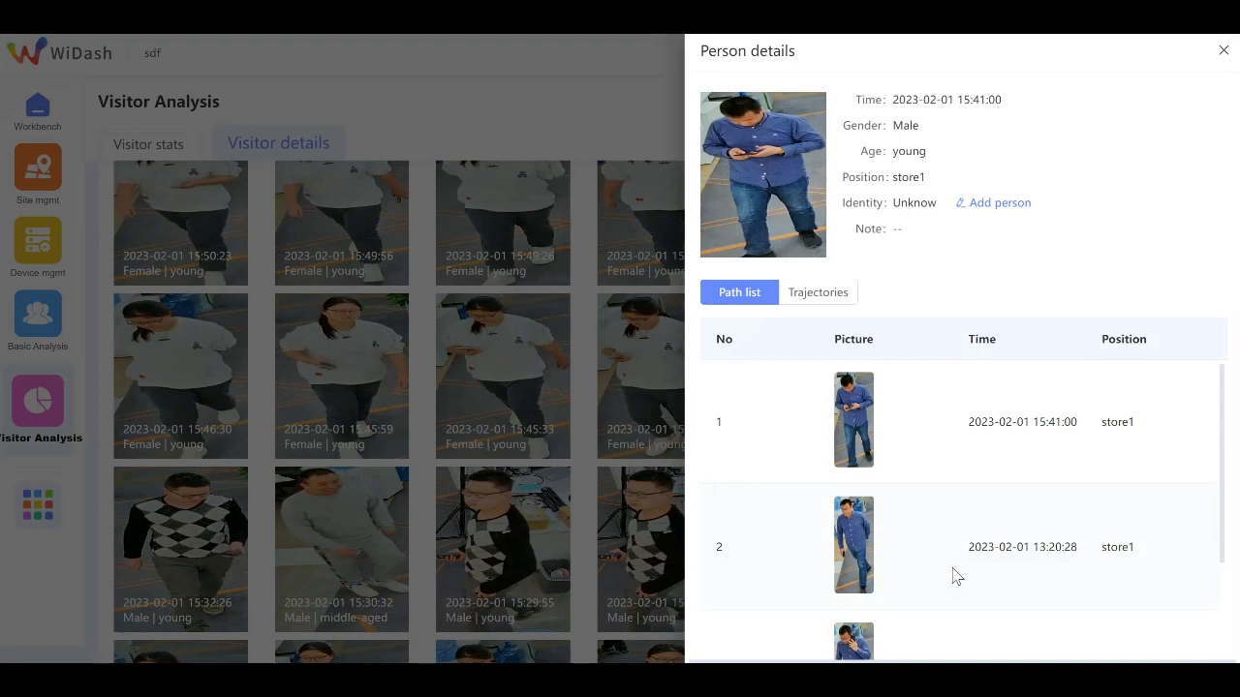
mouse_move(962, 237)
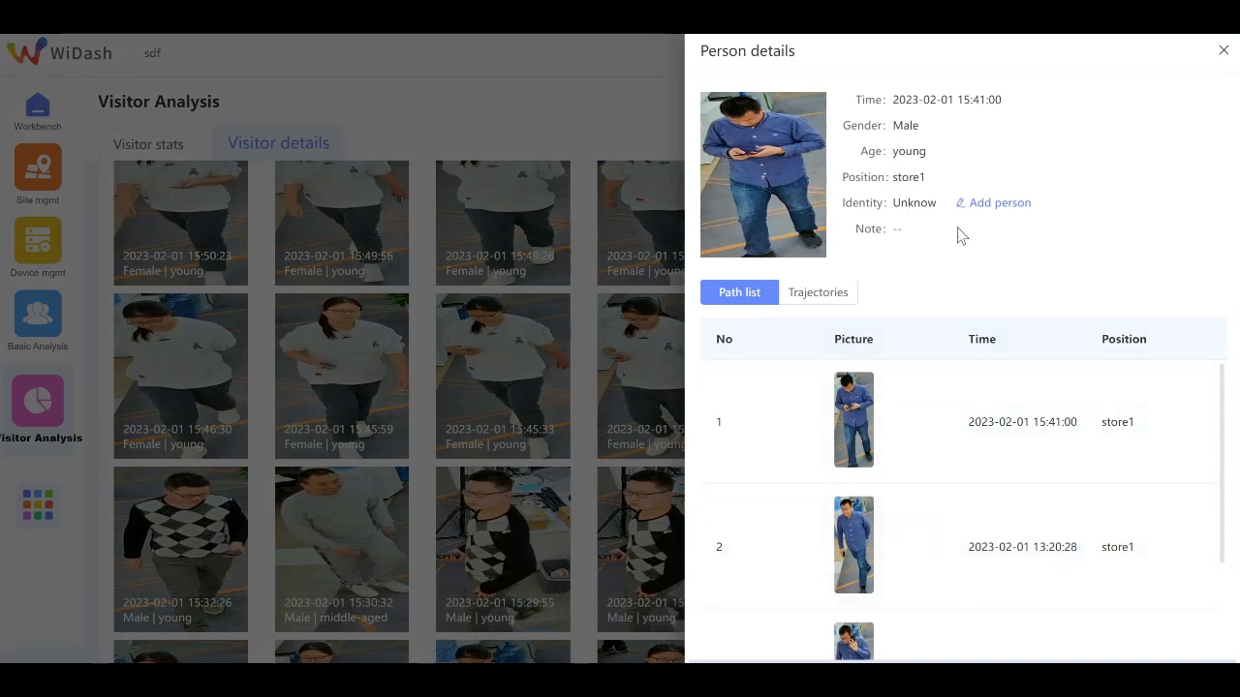
mouse_move(995, 205)
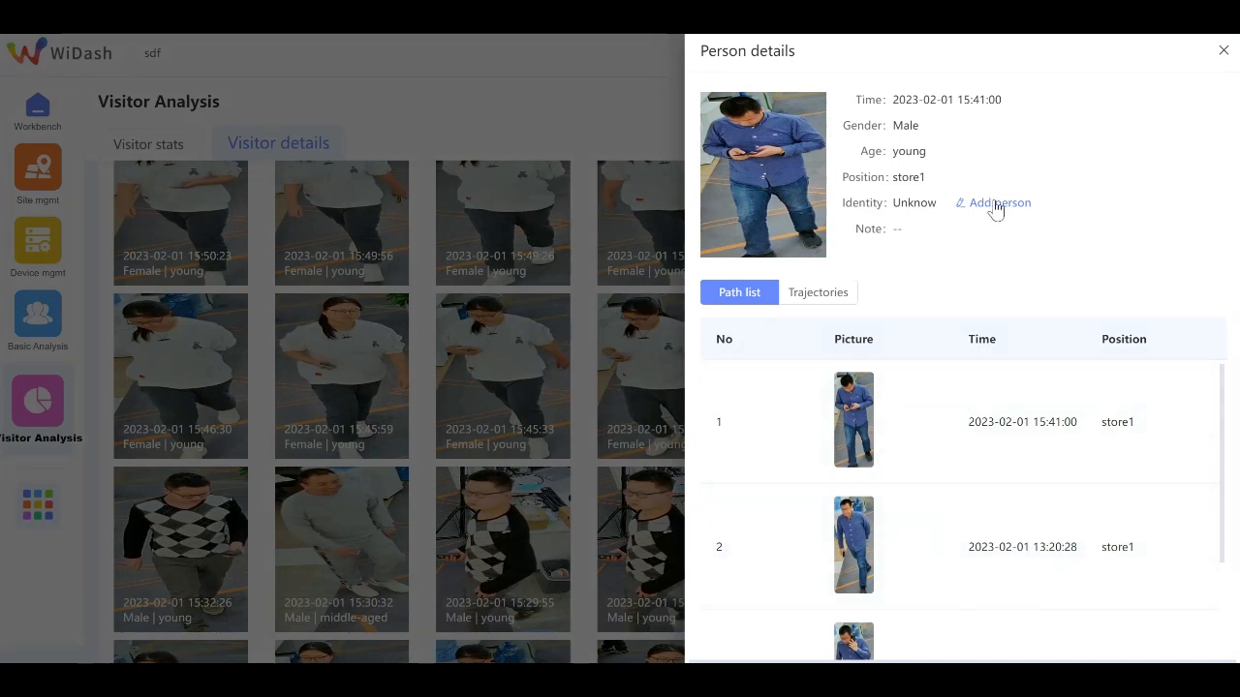
left_click(999, 203)
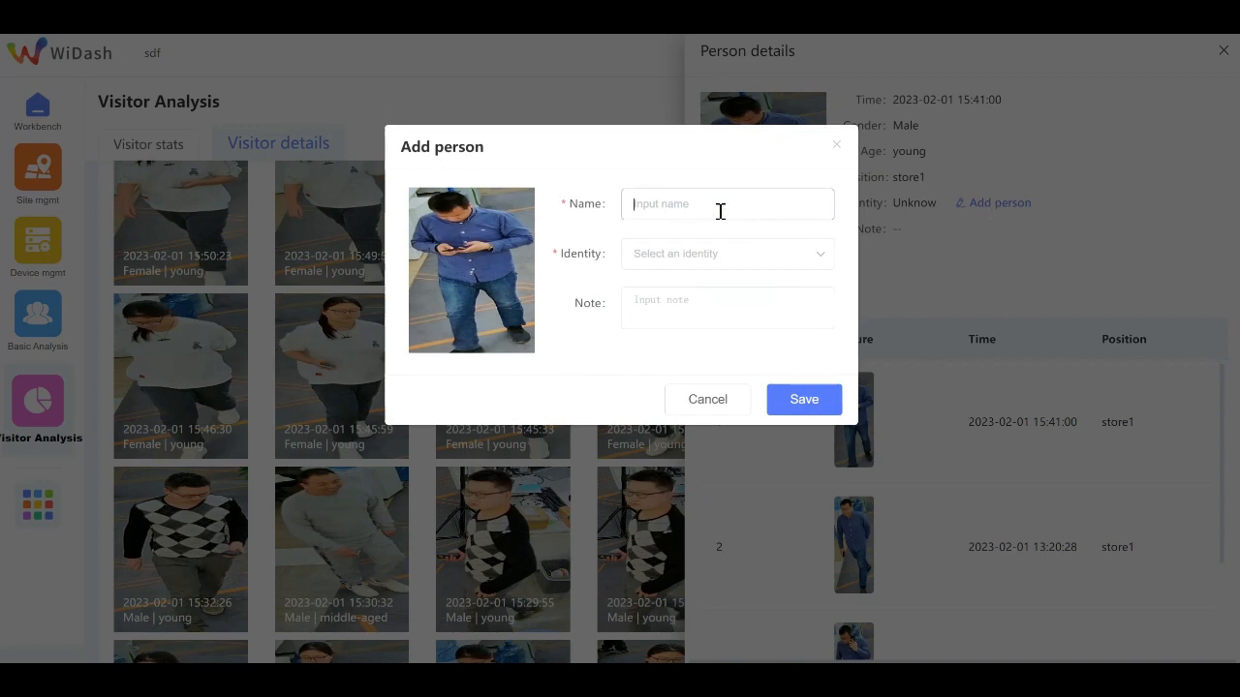